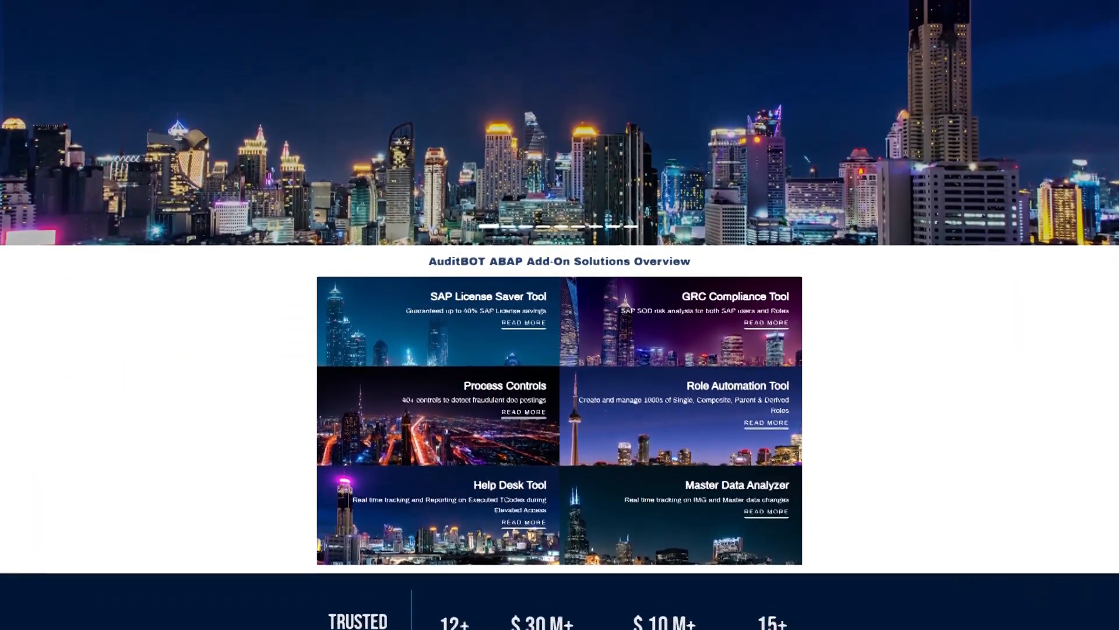
Choose role option (I) Create Single Roles with Menu TCodes from the Role Options list
scroll("down", 3)
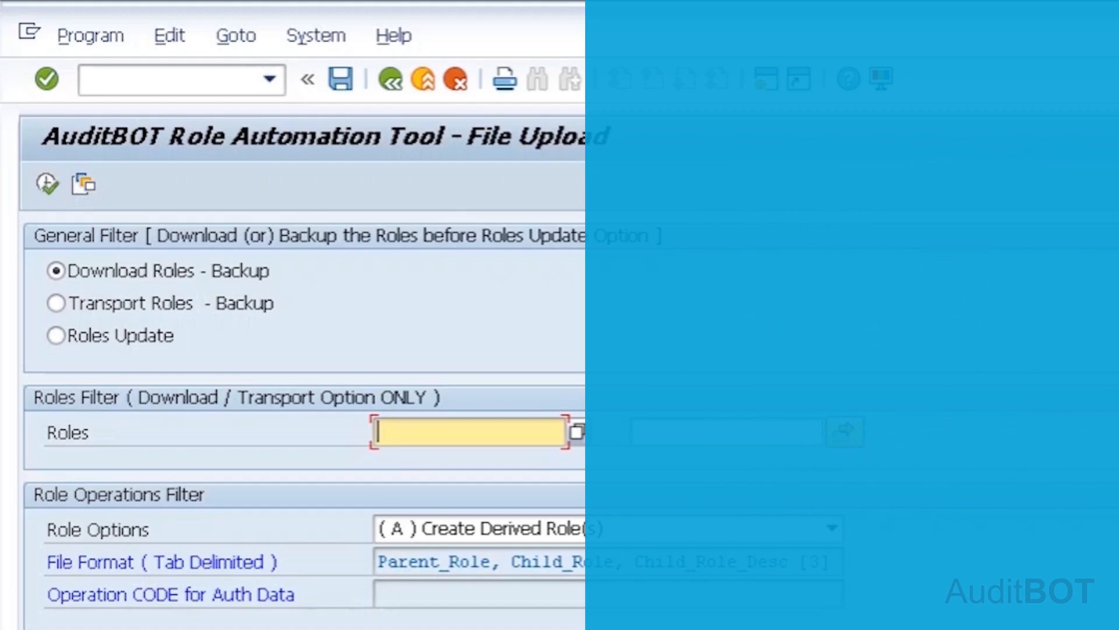
scroll("down", 3)
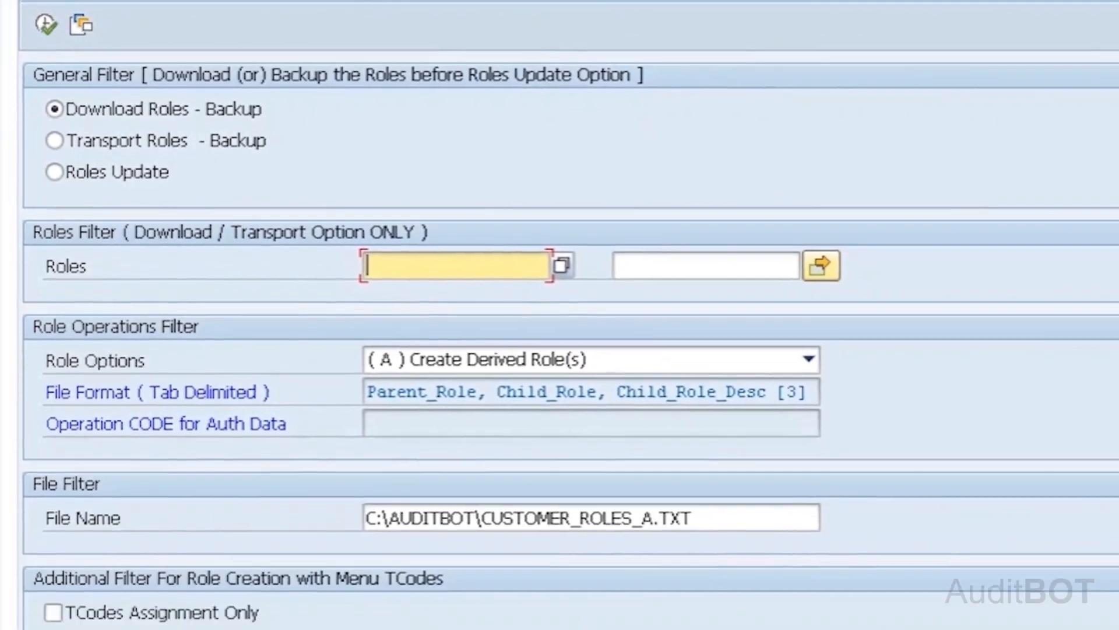
scroll("down", 3)
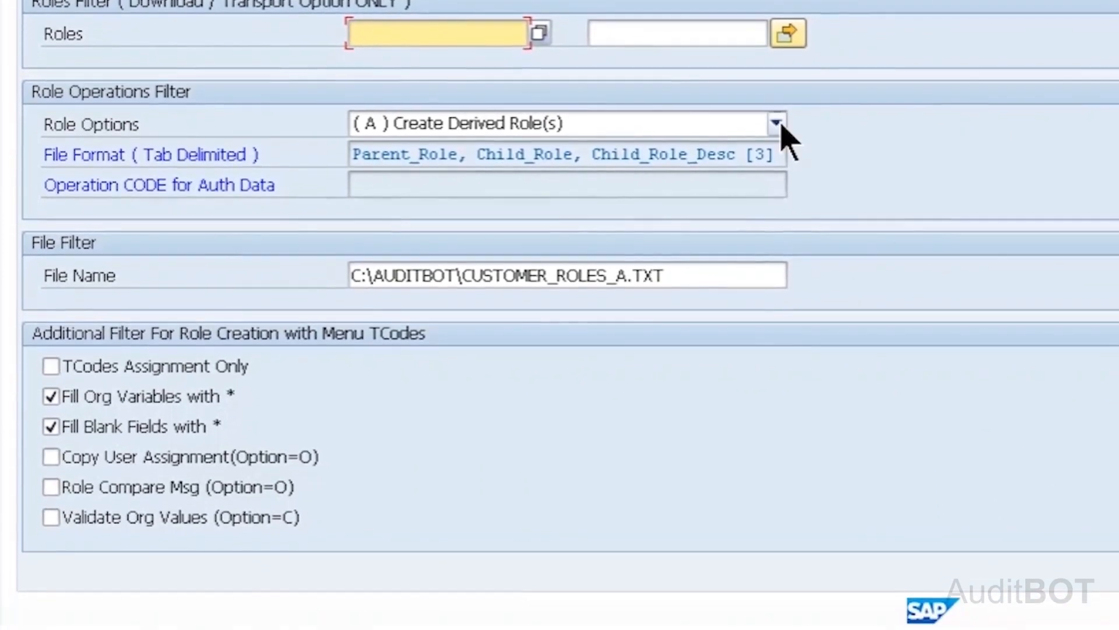
left_click(777, 123)
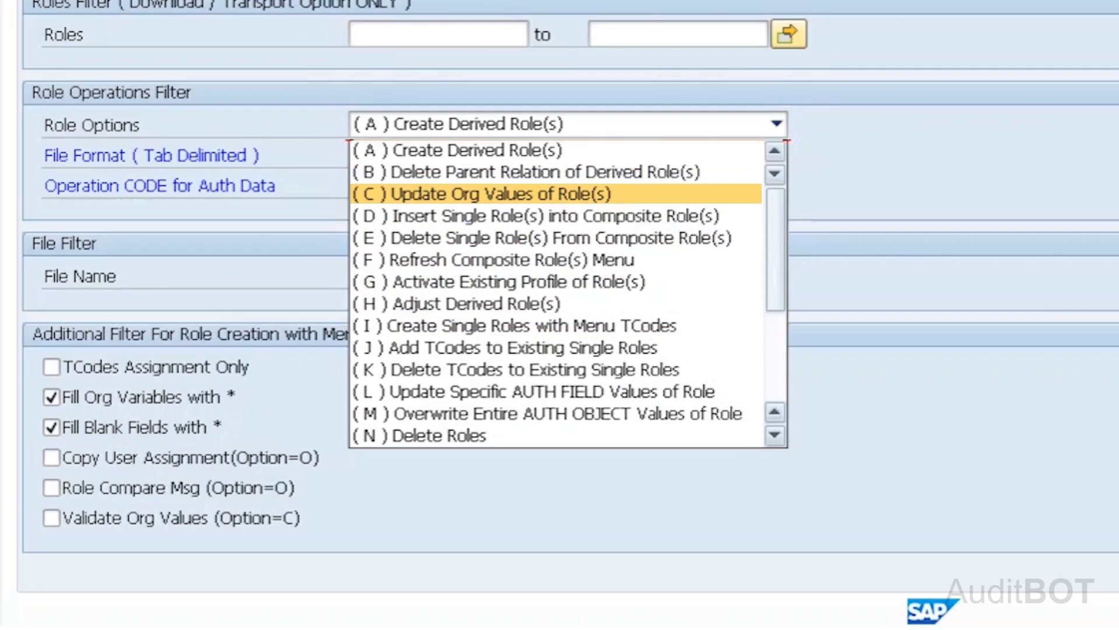
mouse_move(542, 237)
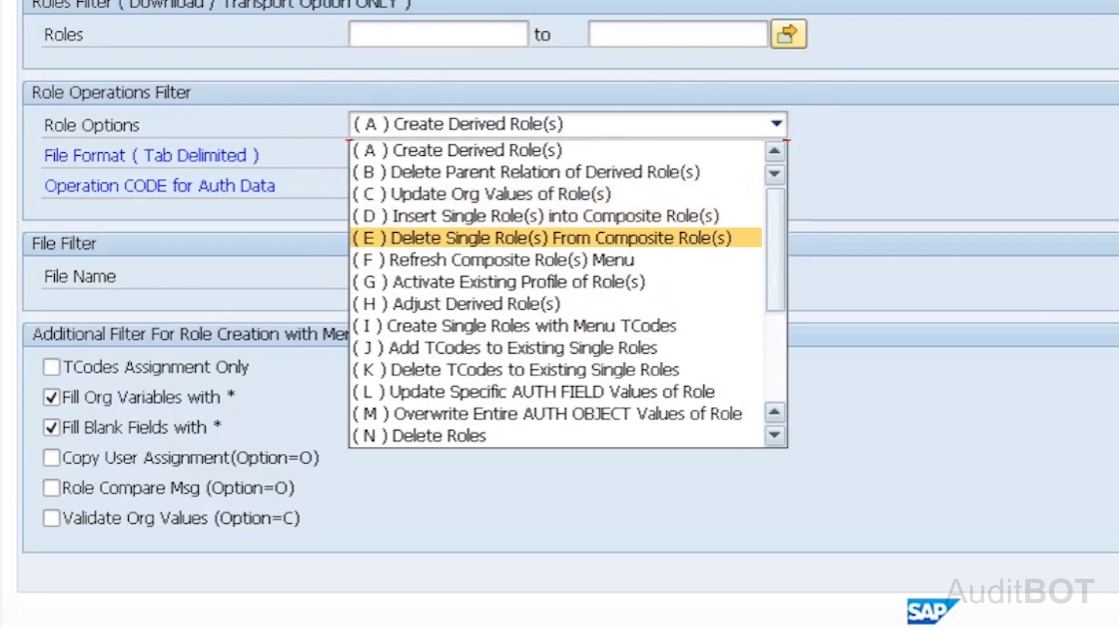
mouse_move(505, 283)
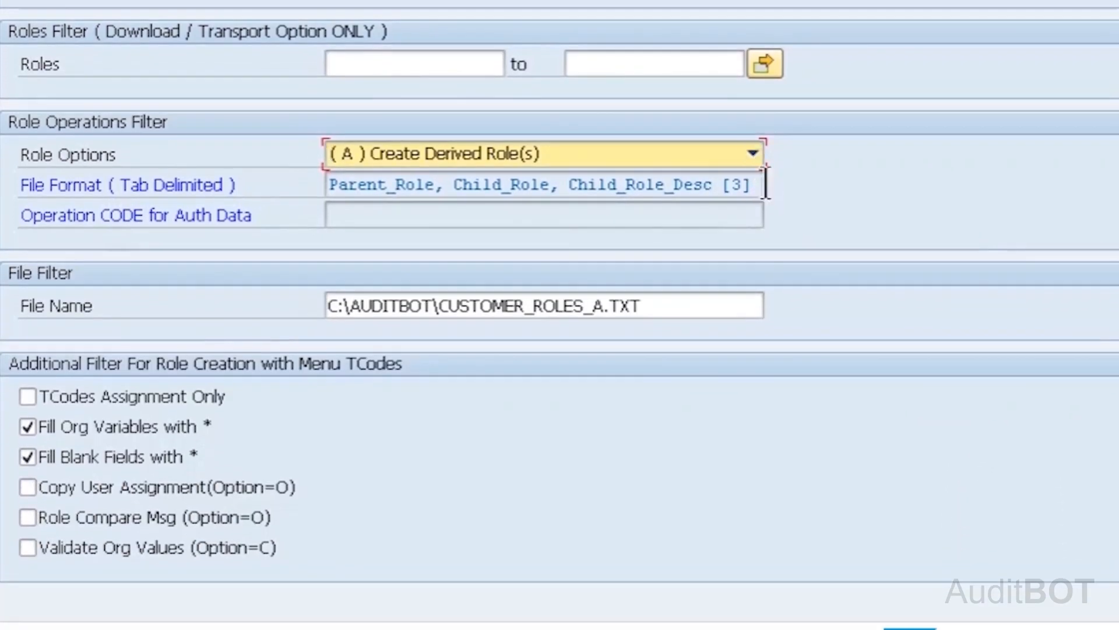
left_click(752, 154)
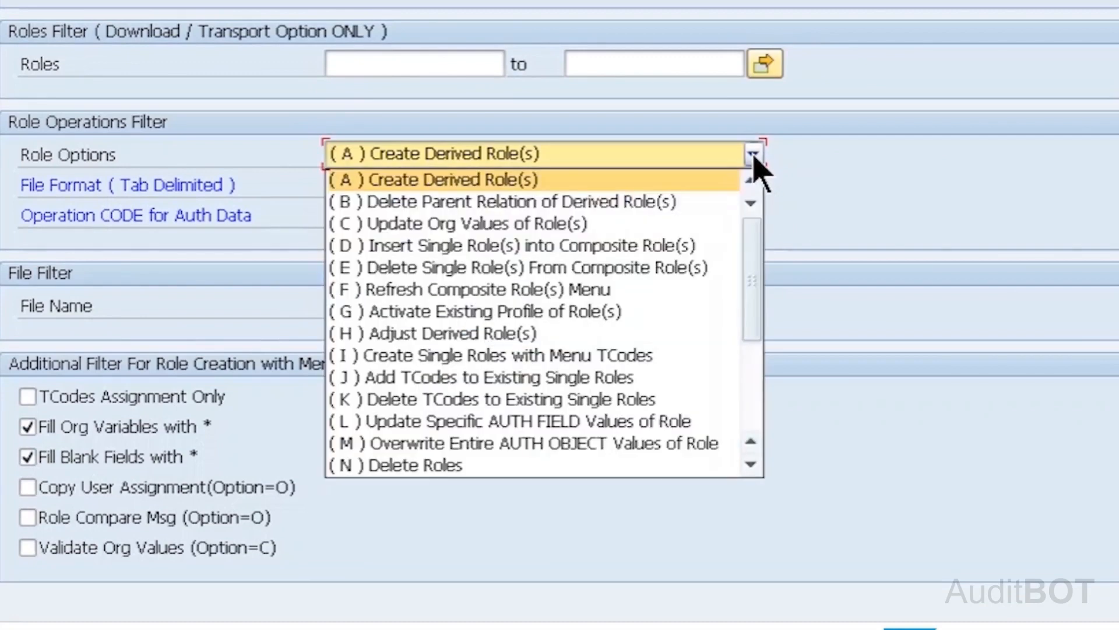
mouse_move(424, 371)
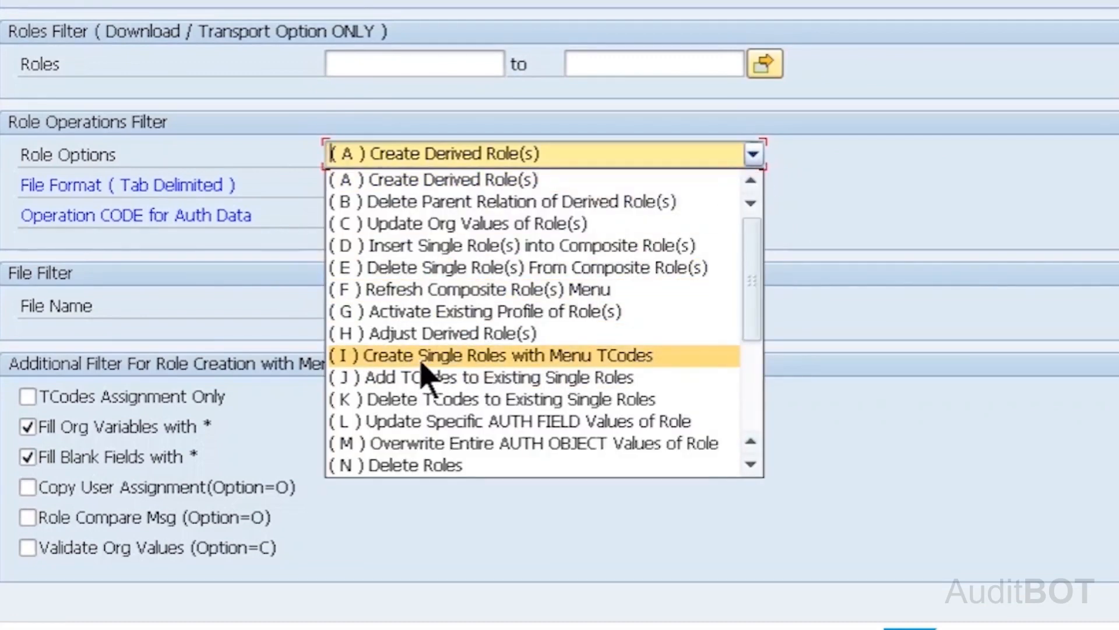
left_click(496, 356)
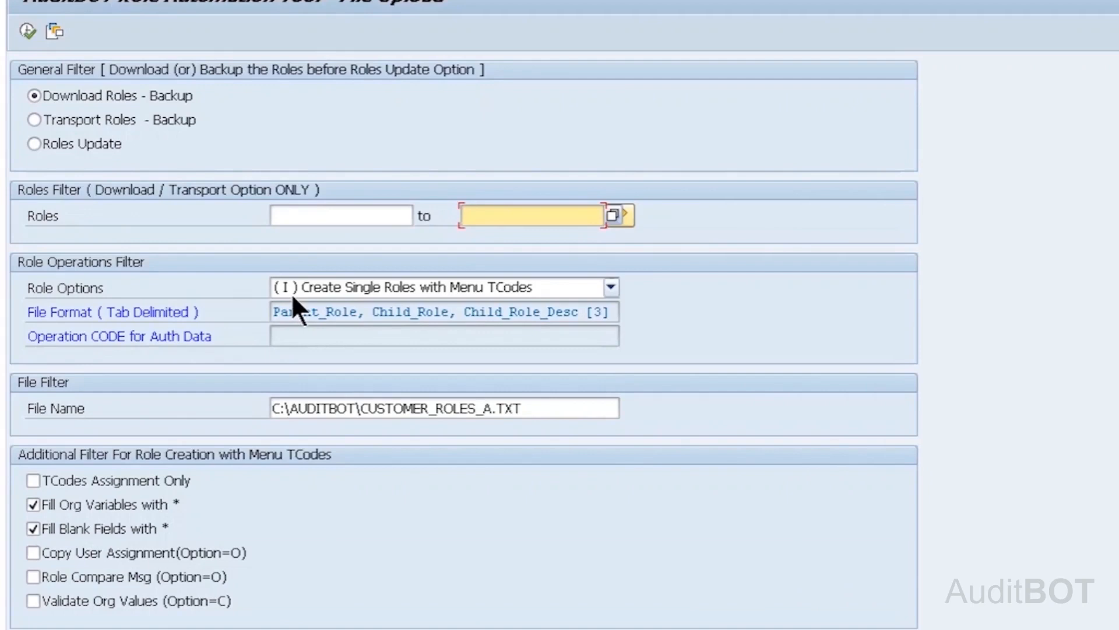
mouse_move(36, 150)
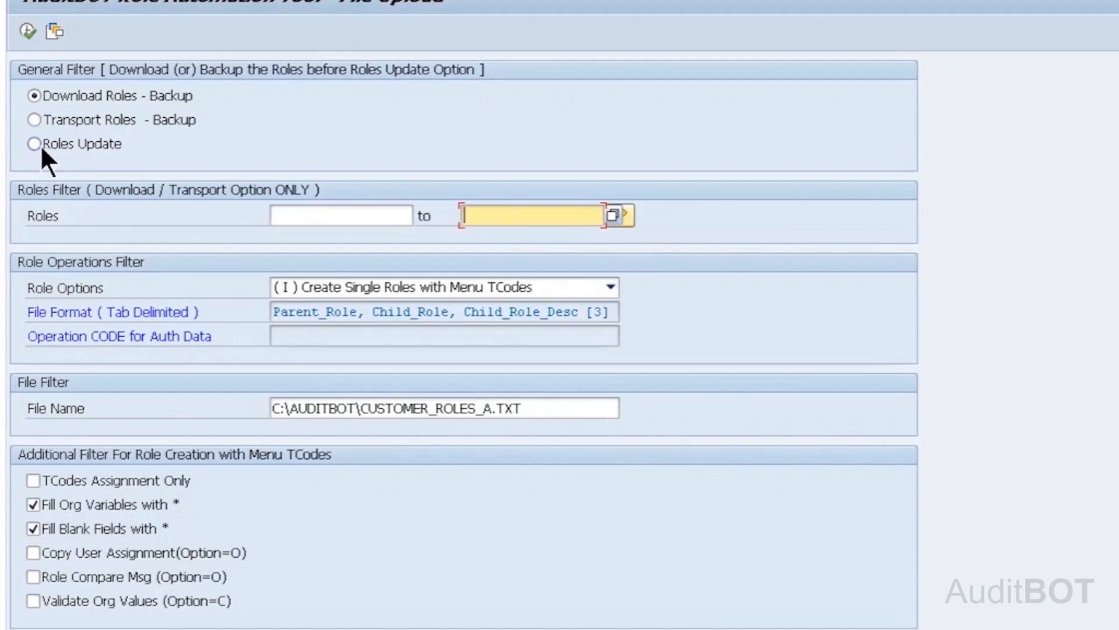
Select Roles Update in General Filter instead of the roles backup download
left_click(32, 144)
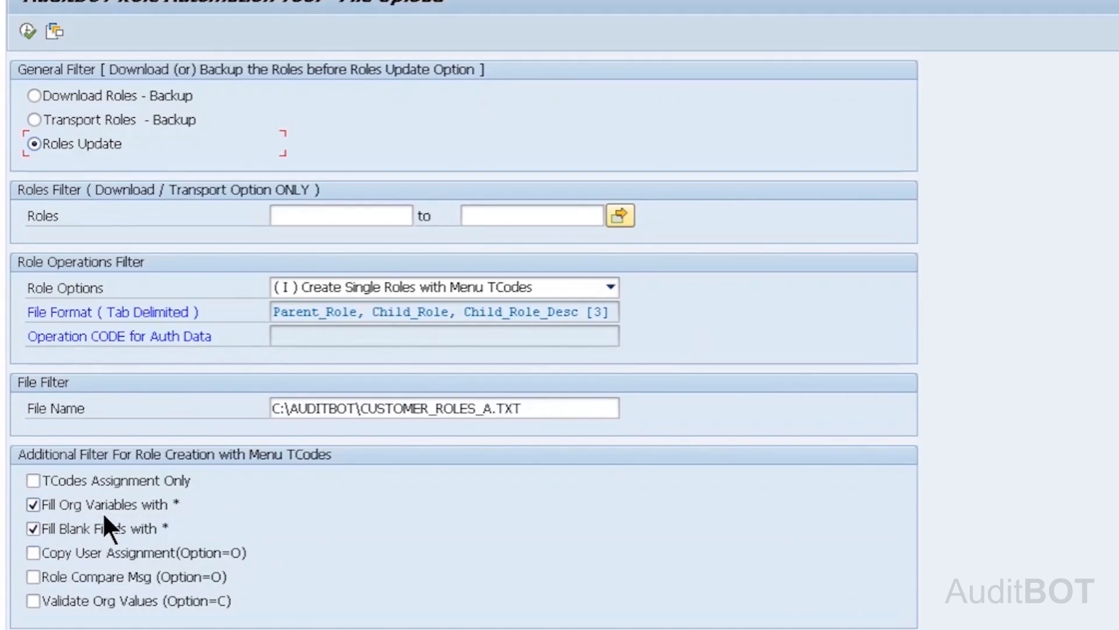
mouse_move(198, 513)
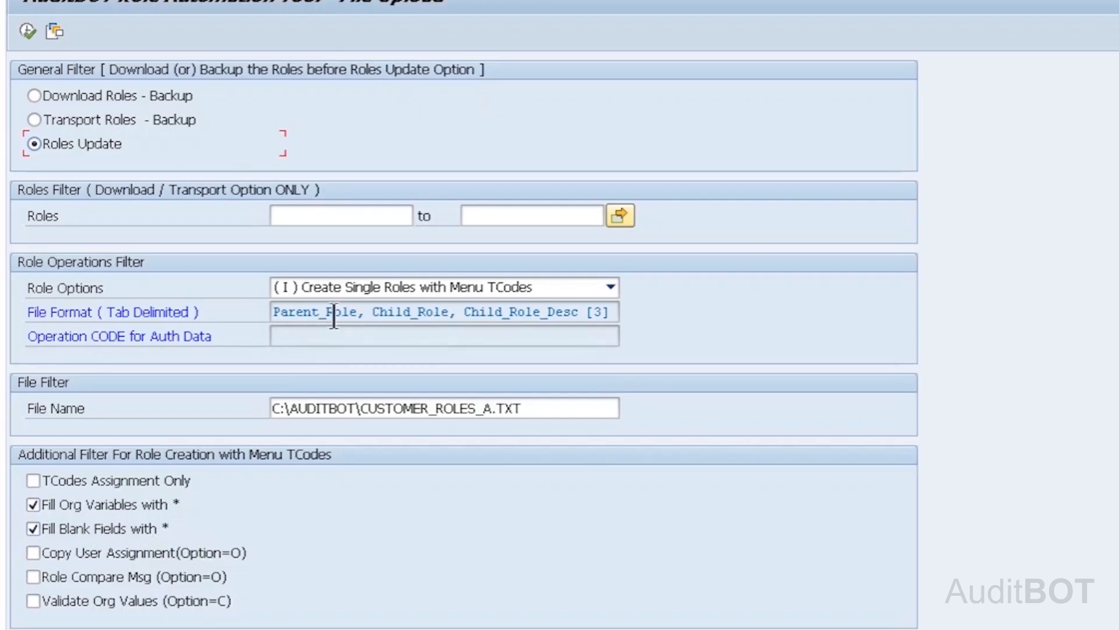
mouse_move(534, 307)
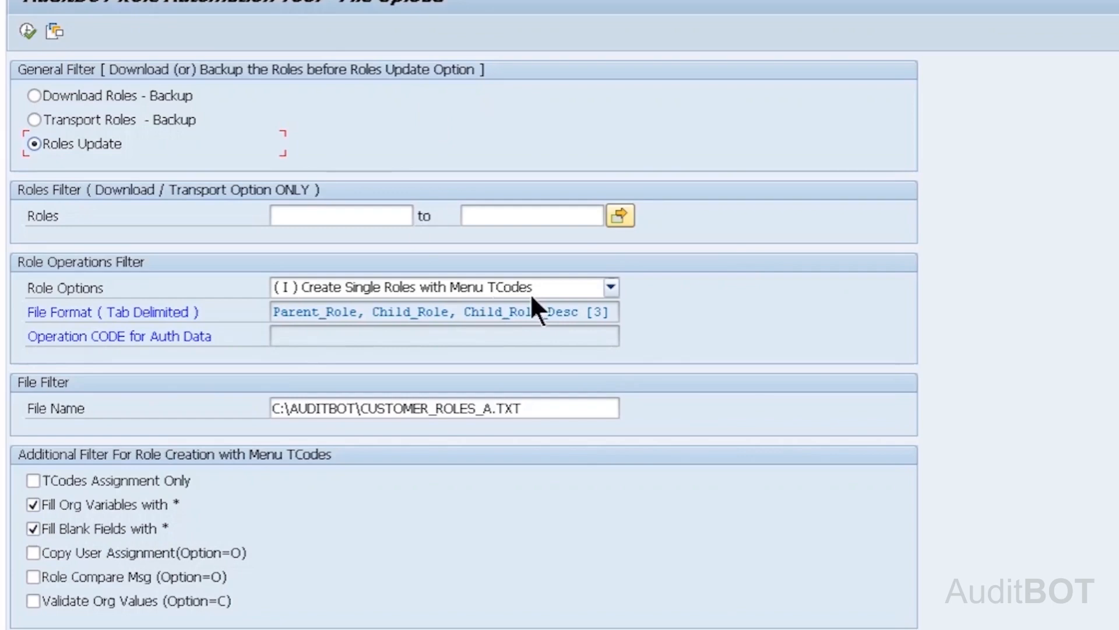
left_click(619, 214)
type("ZDUMMY")
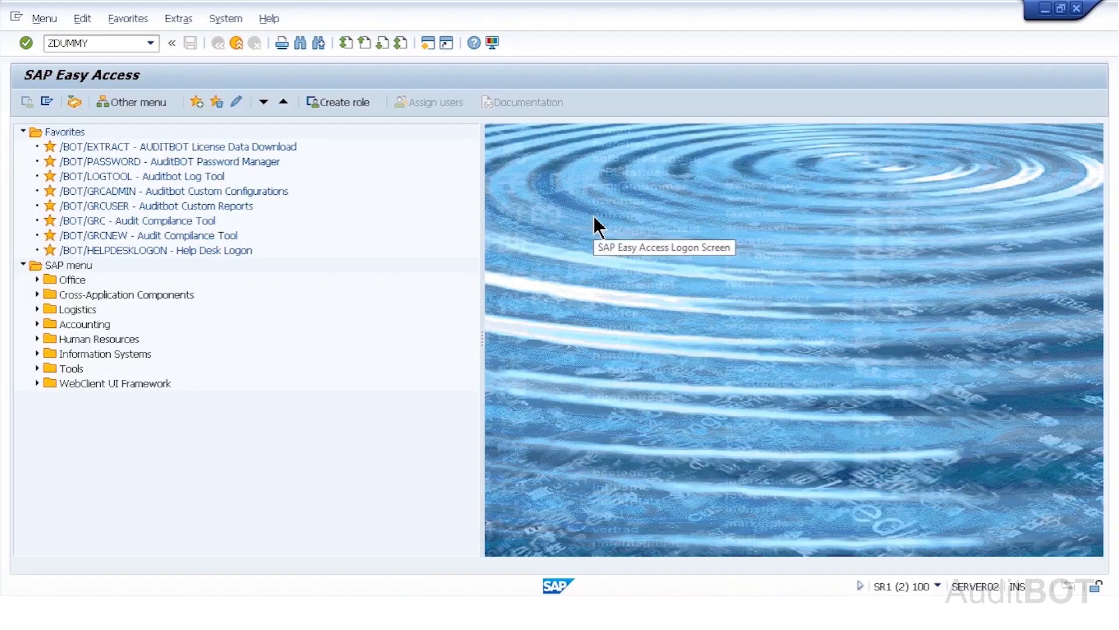
Execute ZDUMMY to reopen the AuditBOT file upload screen
key("Enter")
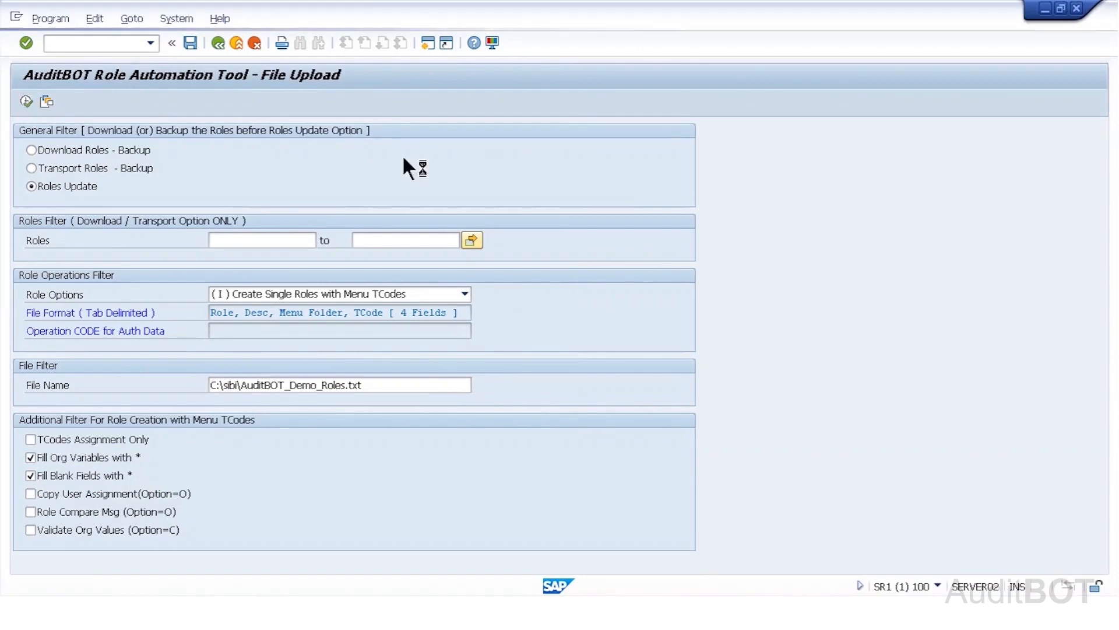
Start processing AuditBOT_Demo_Roles.txt and grant the system access to the file
left_click(27, 100)
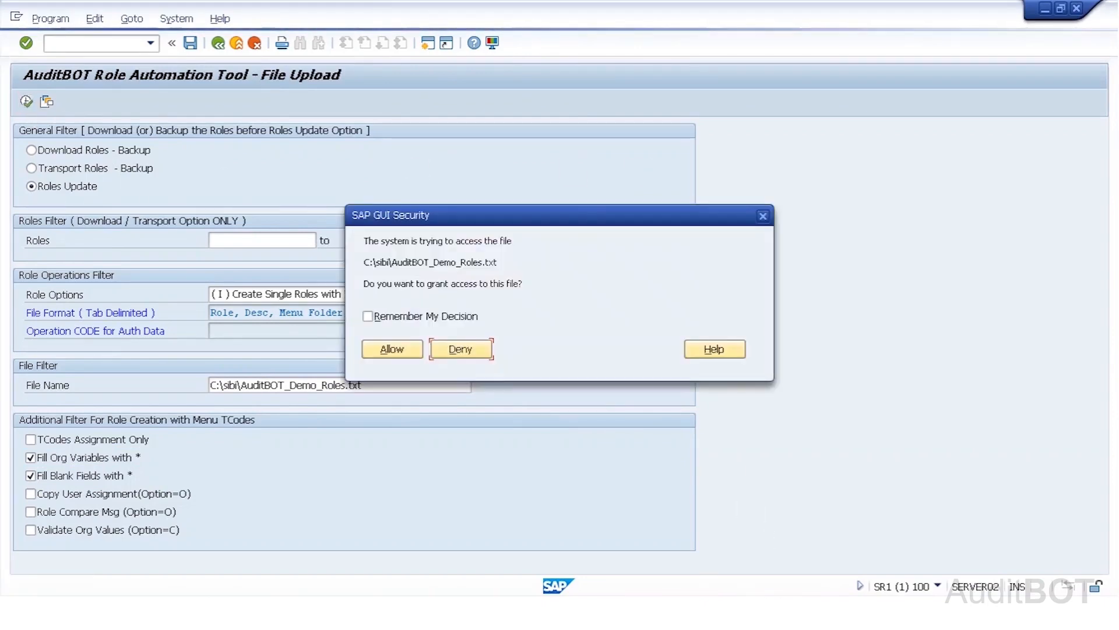
left_click(391, 348)
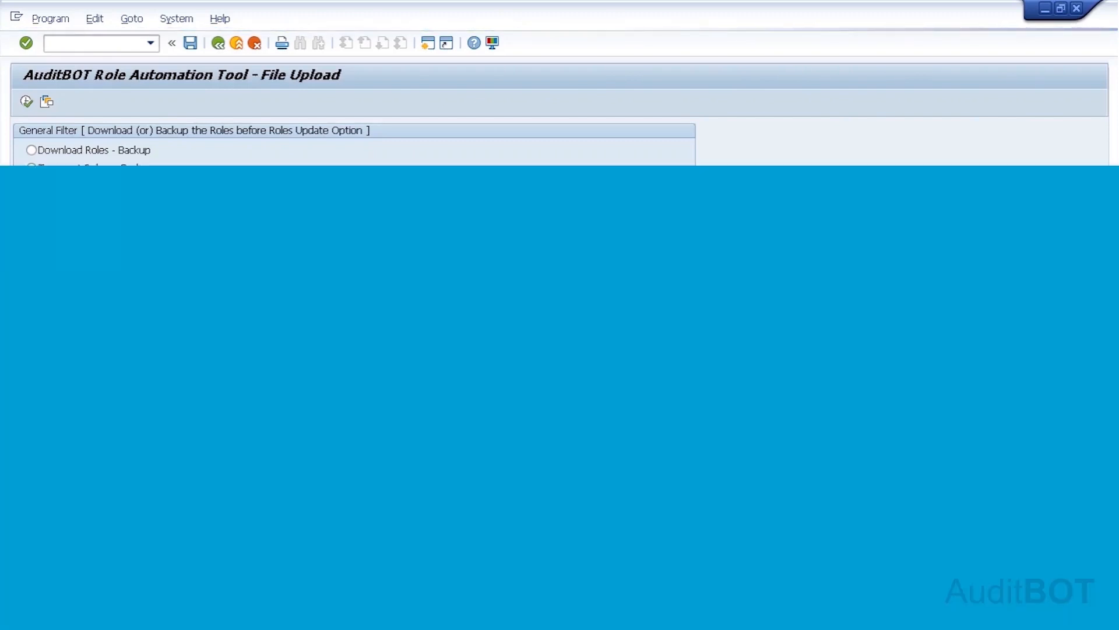
left_click(26, 101)
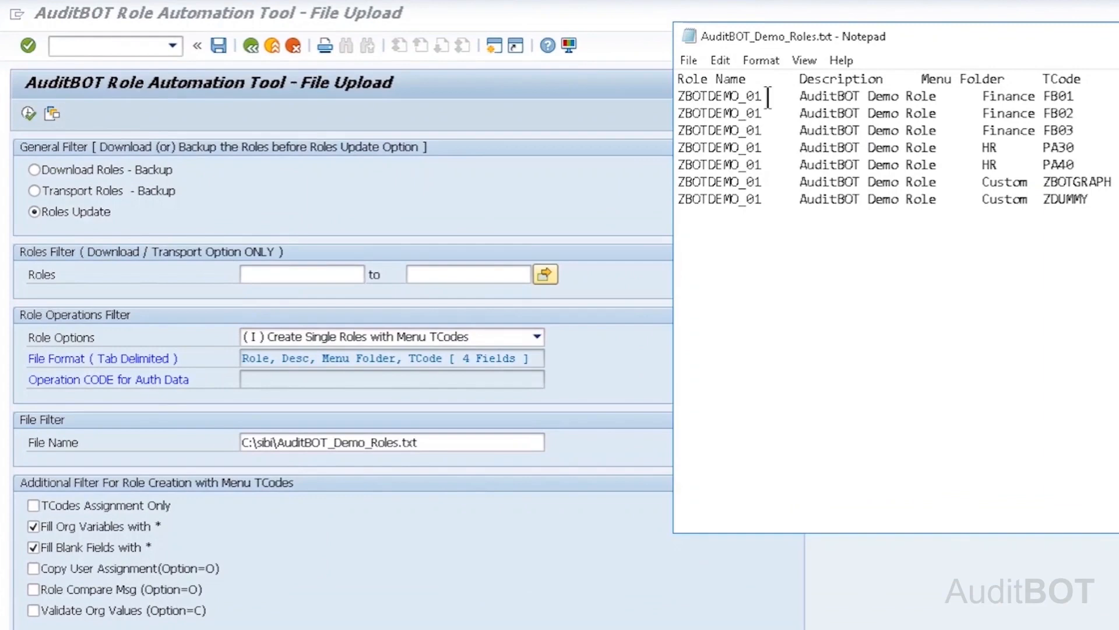
Select ZBOTDEMO_01 in the Notepad file and start the /opfcg command for role maintenance
double_click(720, 96)
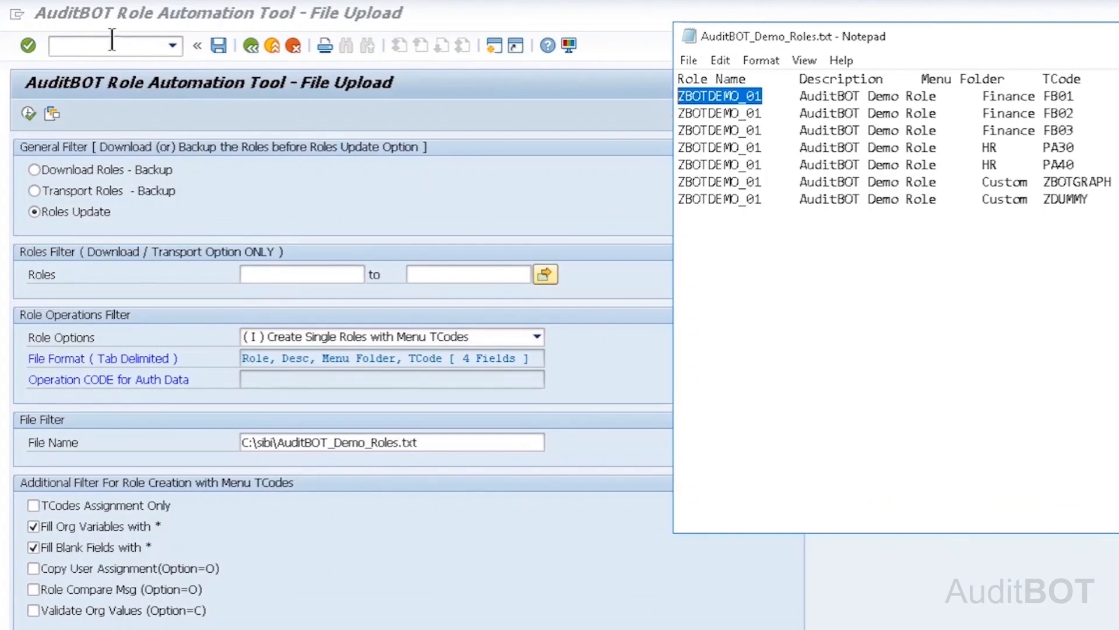
type("/opf")
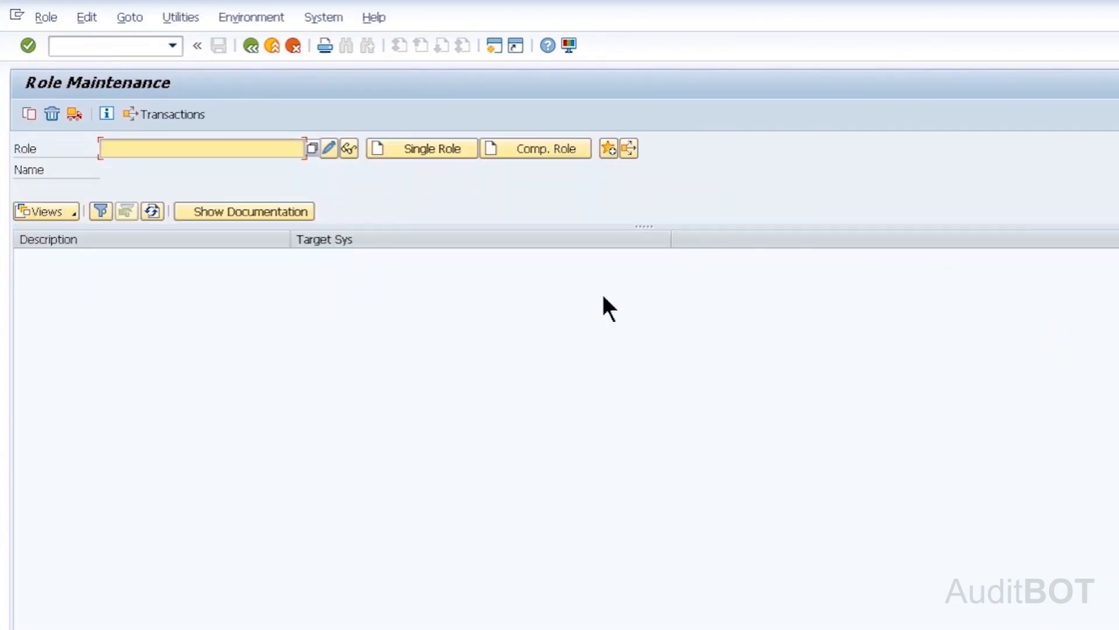
Display role ZBOTDEMO_01 in PFCG to confirm it was created by AuditBOT
type("ZBOTDEMO_01")
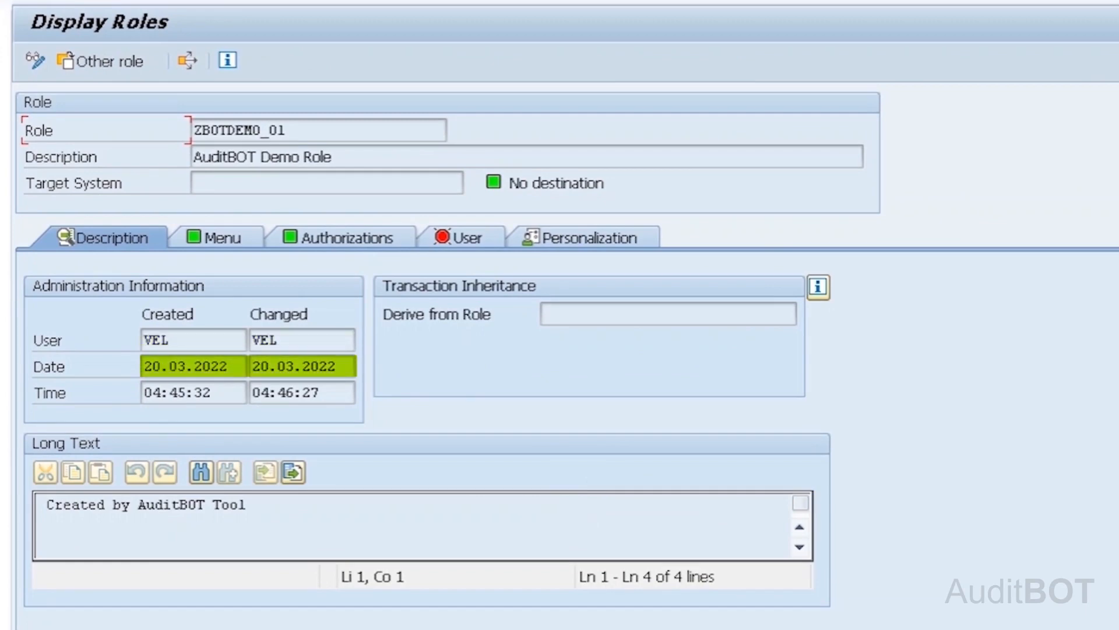
left_click(218, 237)
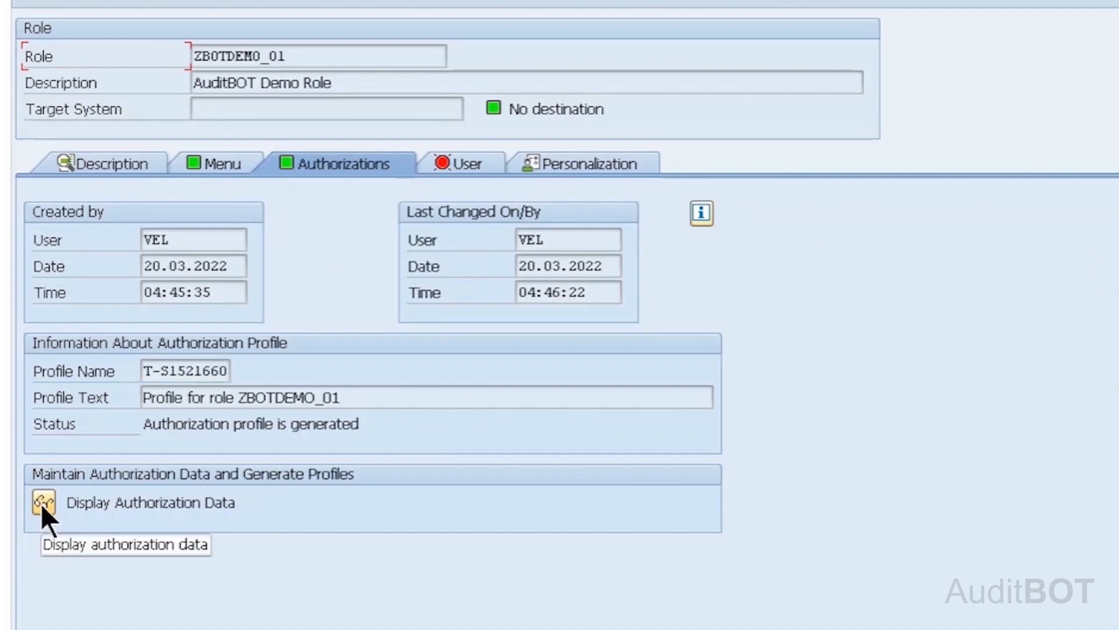
Show ZBOTDEMO_01's authorization data tree
left_click(43, 502)
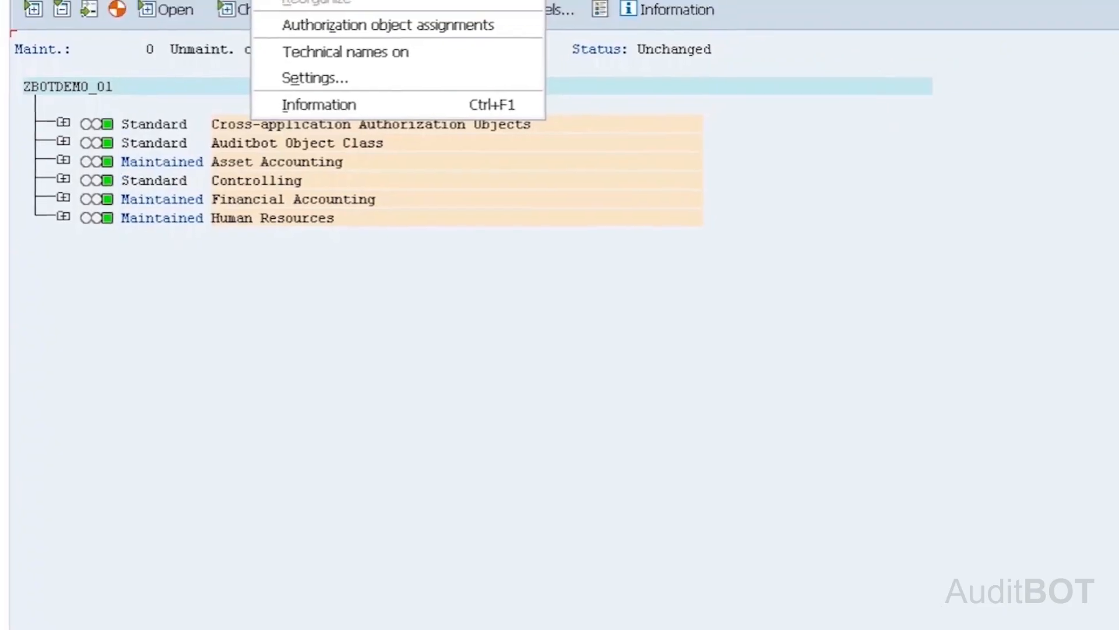
left_click(205, 21)
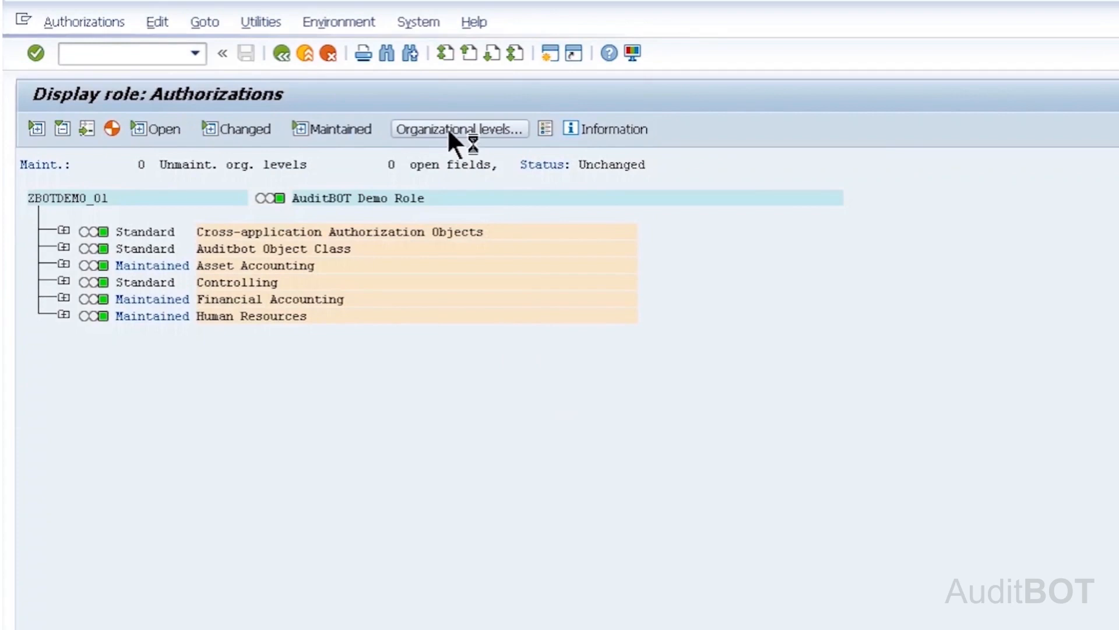
left_click(460, 128)
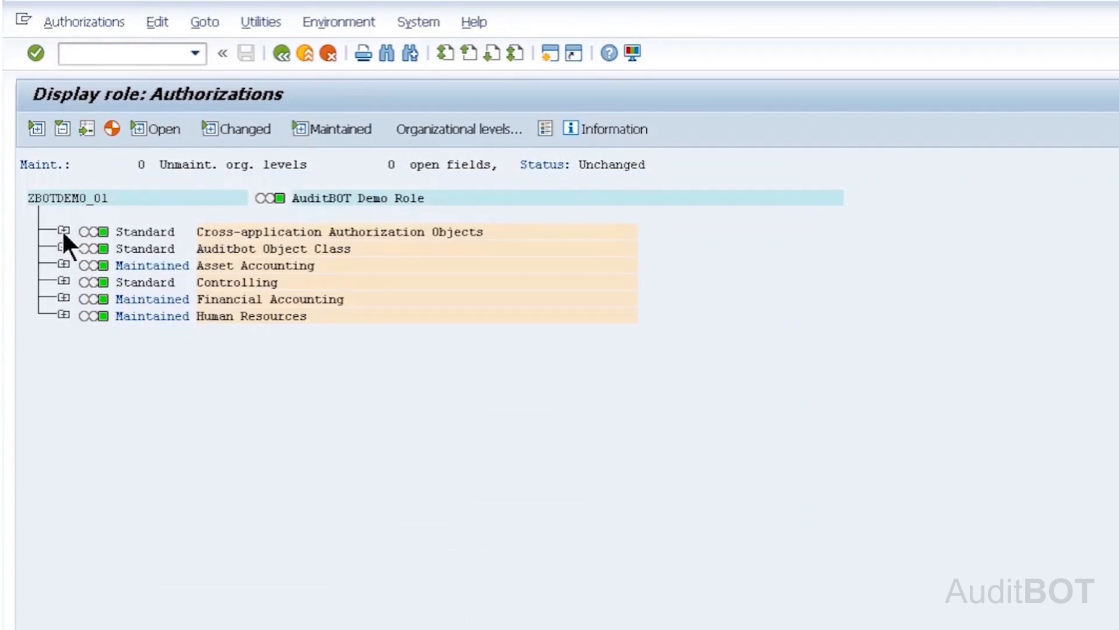
Expand Cross-application, Auditbot Object Class and Asset Accounting down to the Asset view value *
left_click(62, 231)
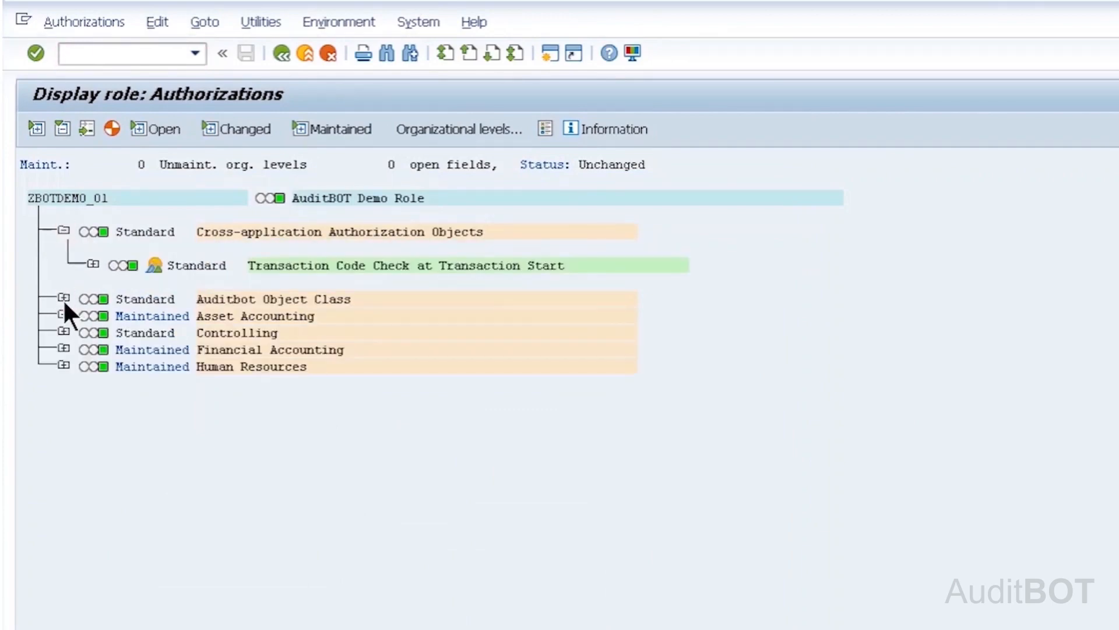
left_click(64, 299)
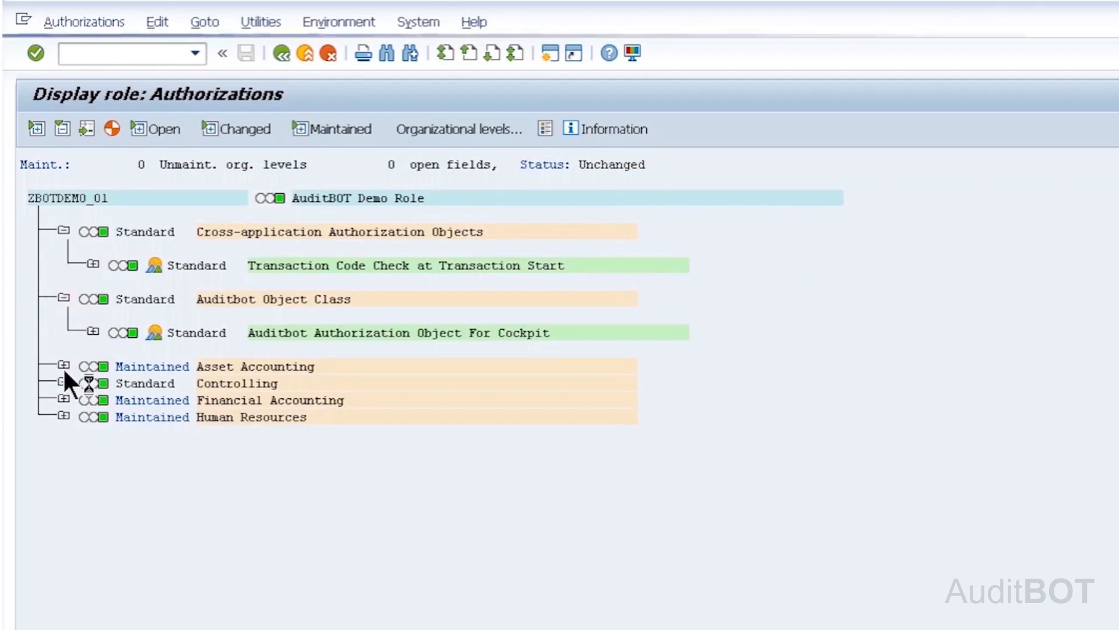
left_click(66, 366)
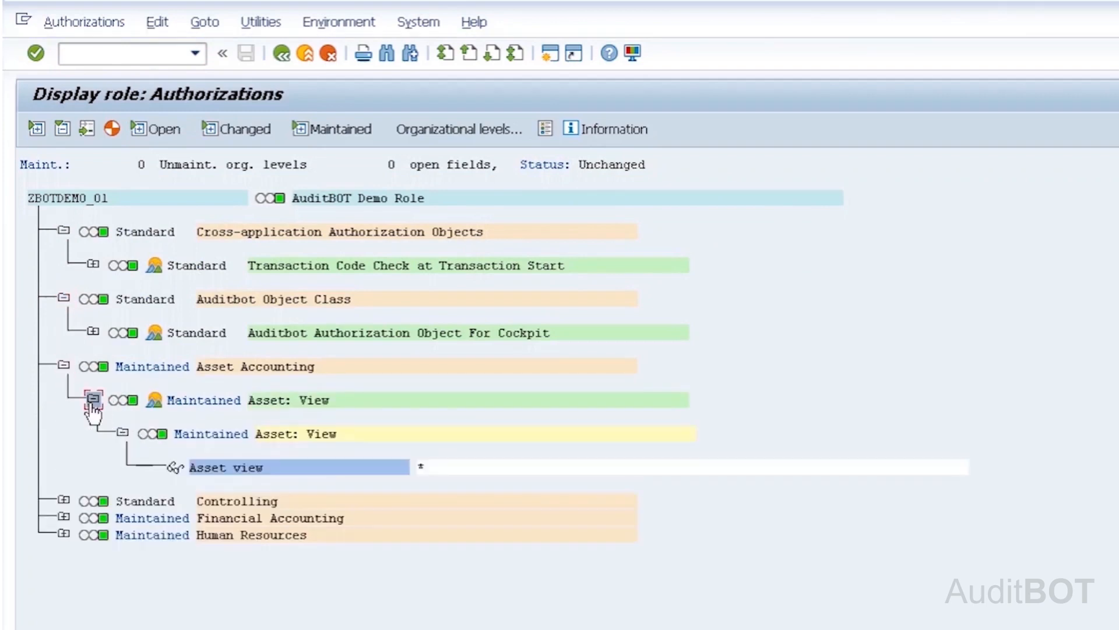
mouse_move(50, 492)
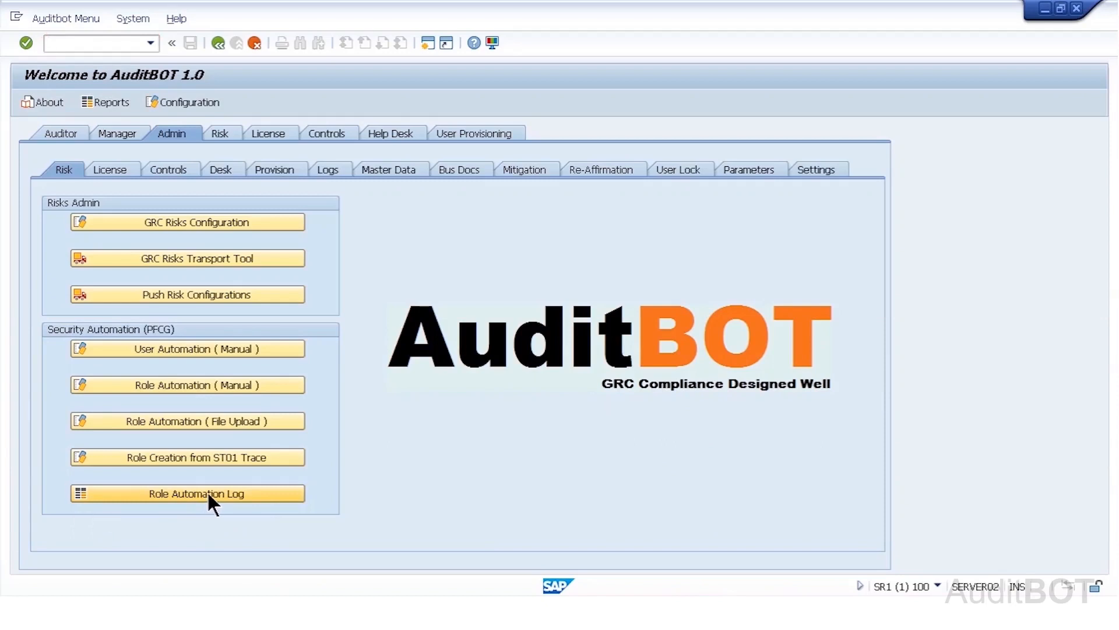
Run the Role Automation Log for start date 20.03.2022 and select the Tool column
left_click(186, 492)
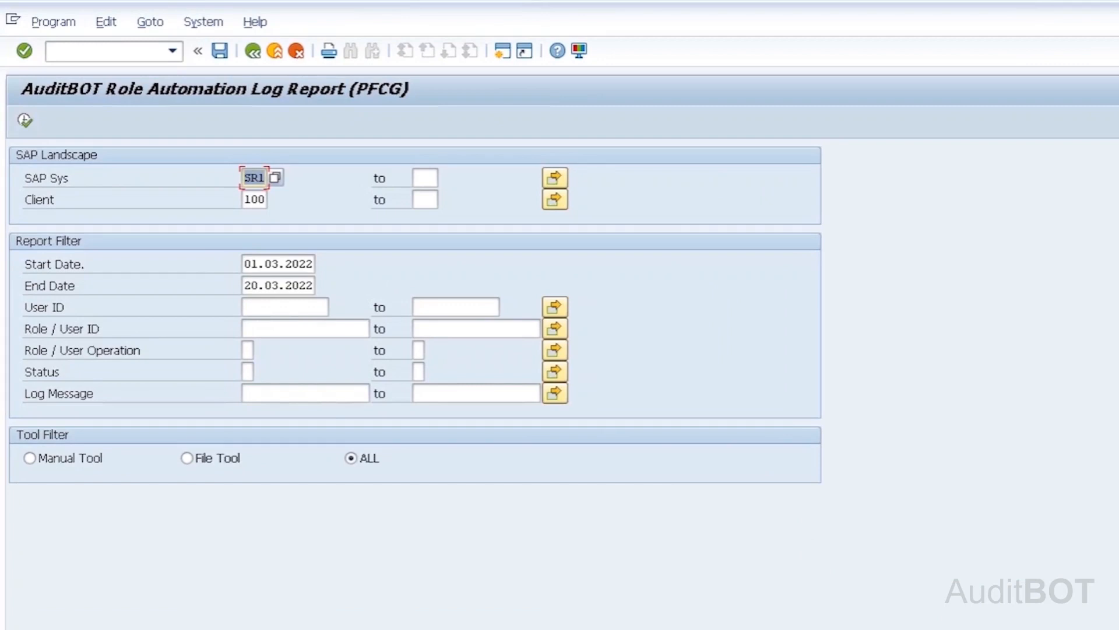
left_click(278, 284)
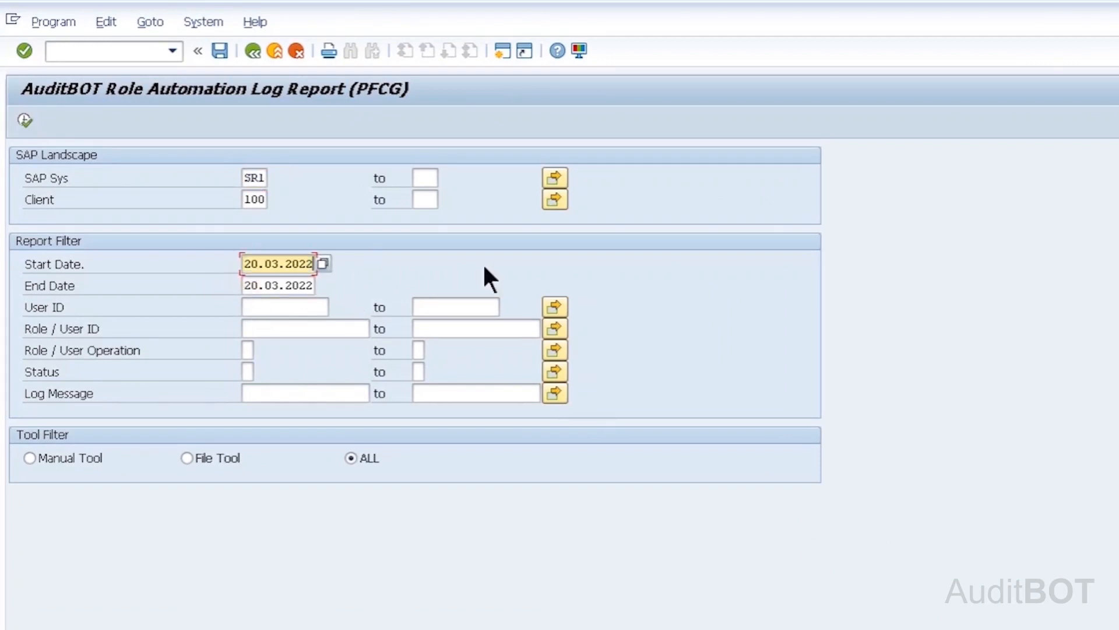
left_click(25, 119)
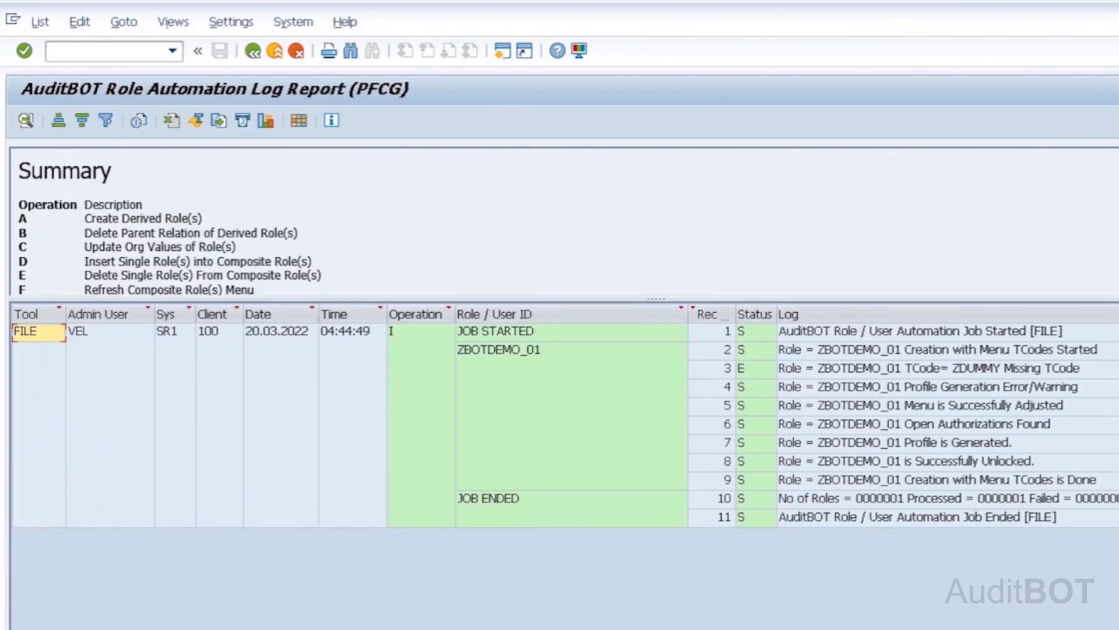
left_click(37, 330)
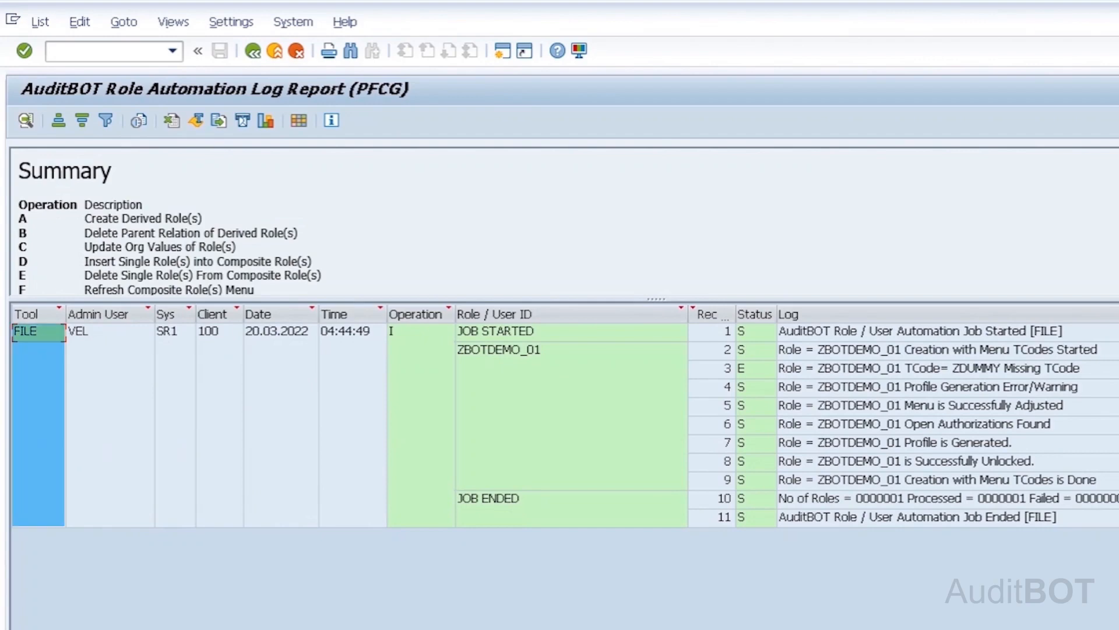